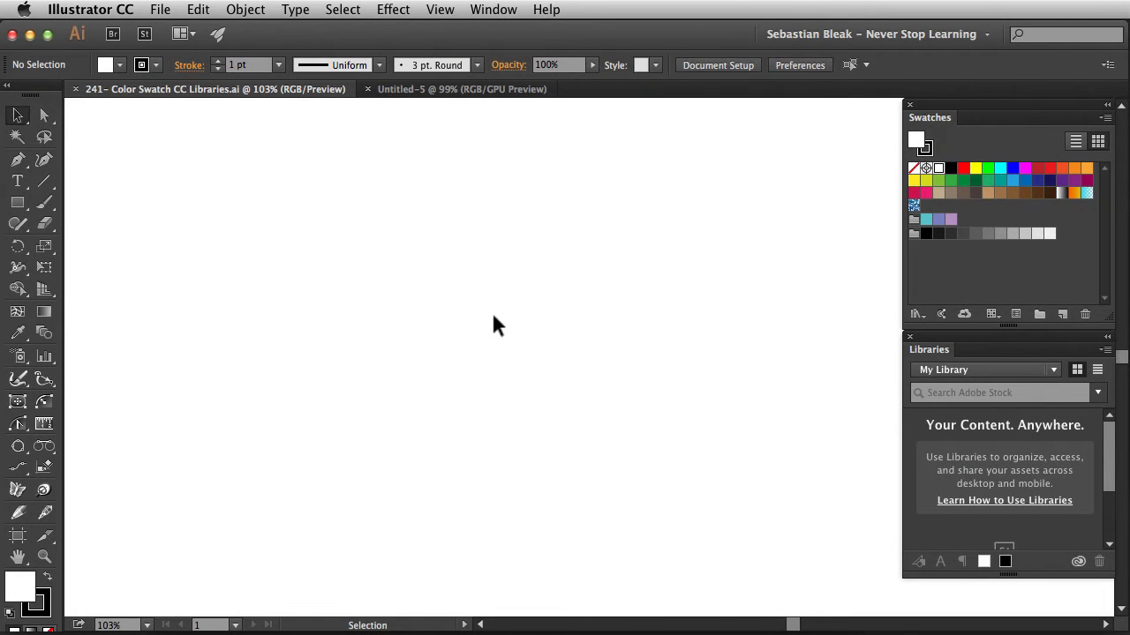
{"action": "mouse_move", "coordinate": [957, 289]}
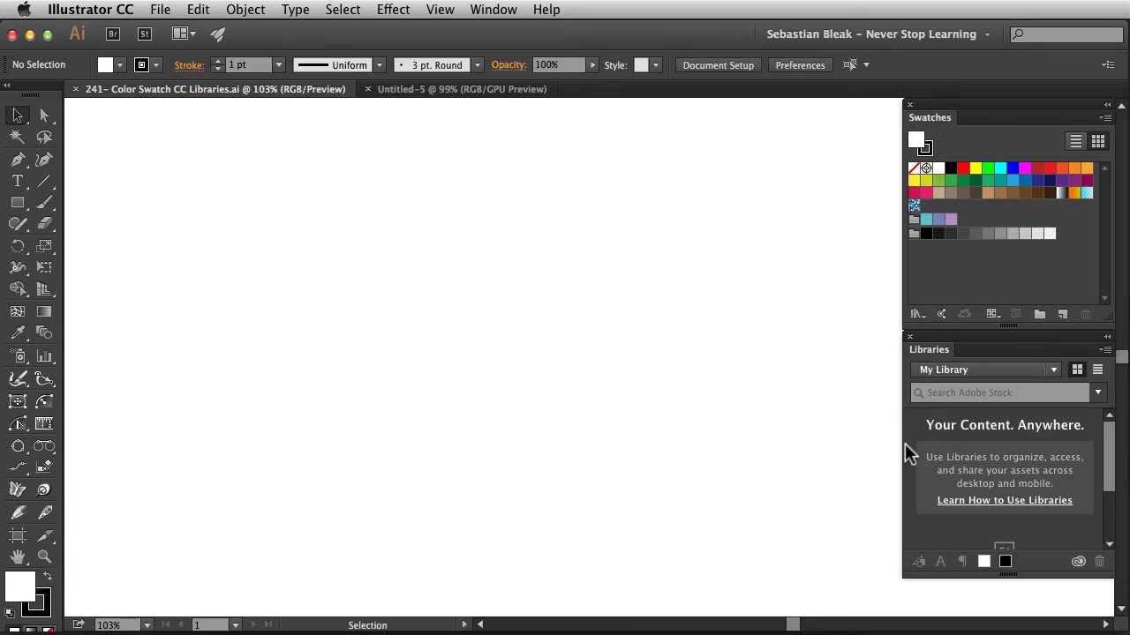
{"action": "mouse_move", "coordinate": [751, 421]}
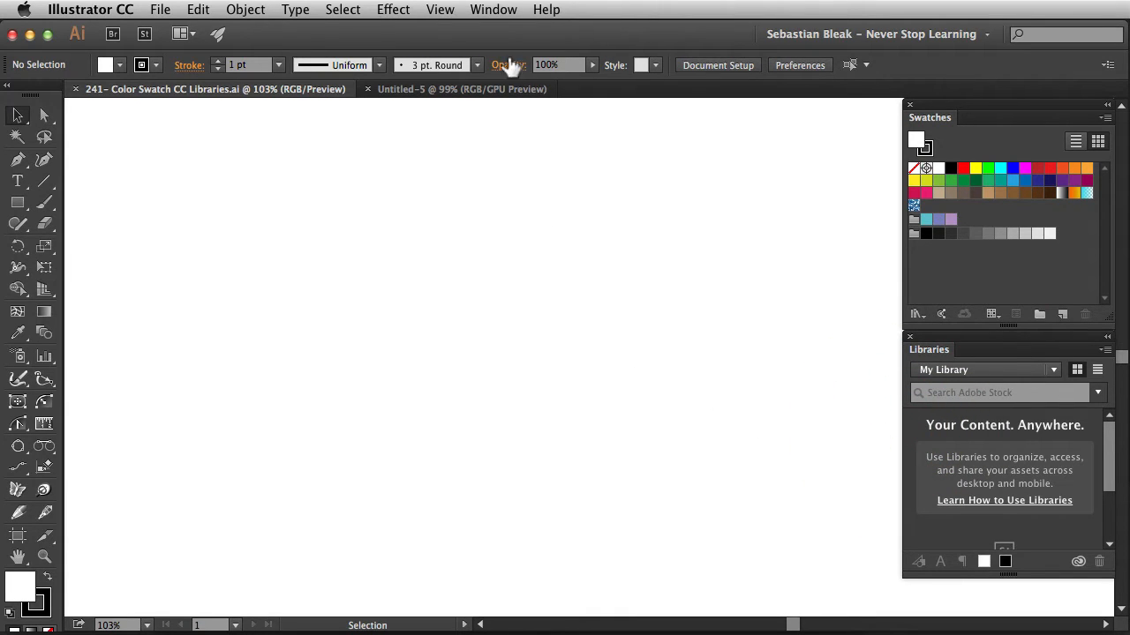
Show the Swatches panel, draw a small square at top left and fill it dark blue.
{"action": "left_click", "coordinate": [491, 8]}
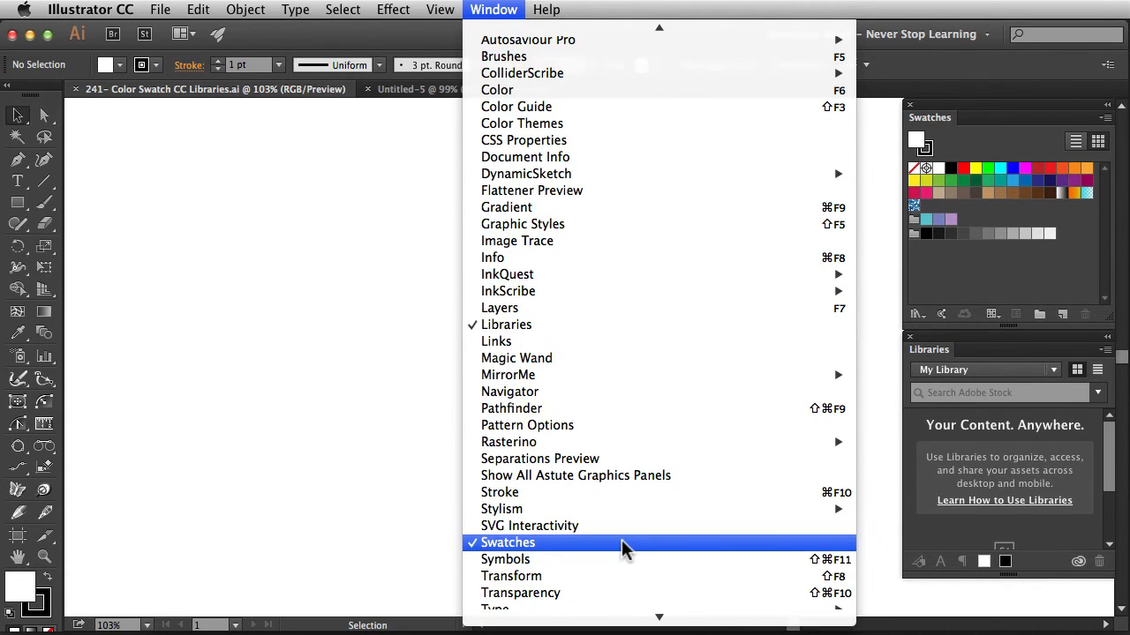
{"action": "left_click", "coordinate": [509, 544]}
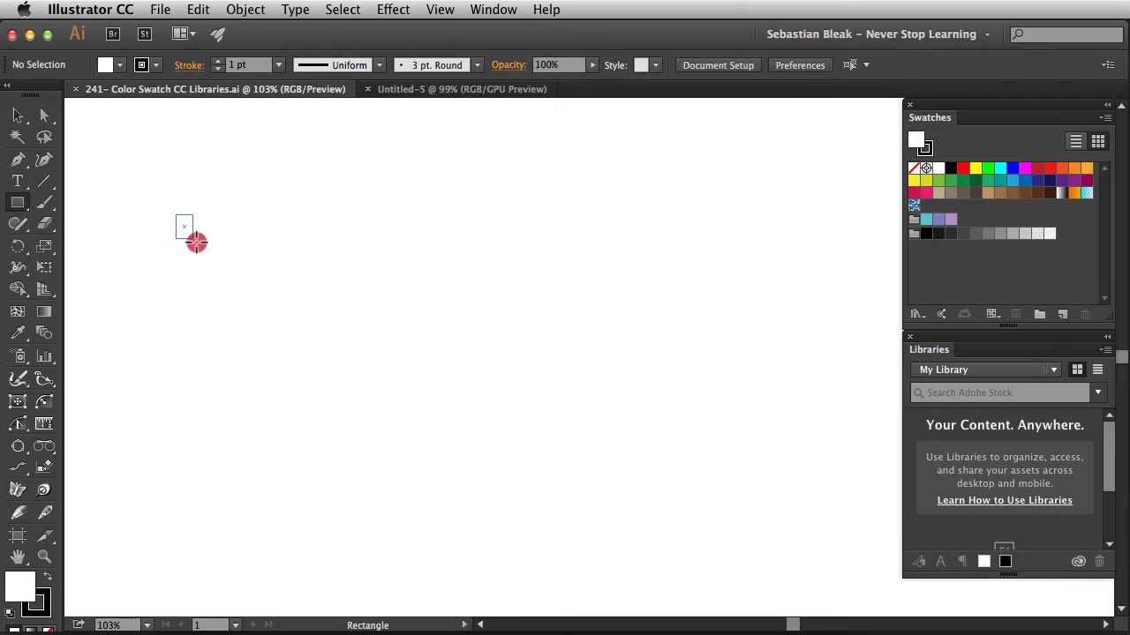
{"action": "left_click_drag", "start_coordinate": [184, 228], "coordinate": [251, 286]}
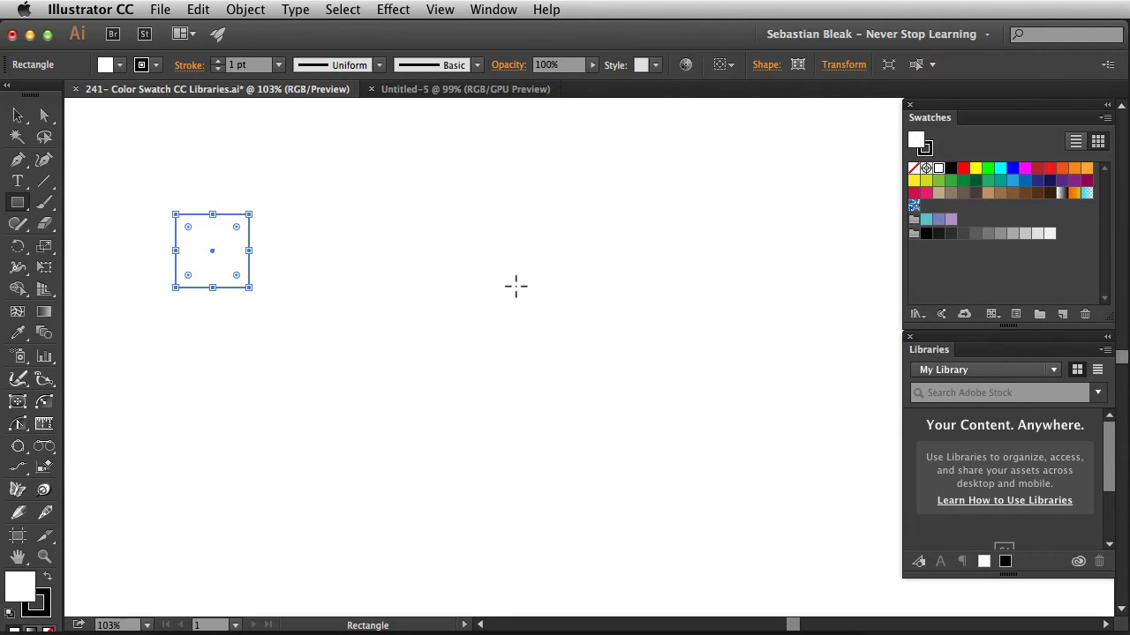
{"action": "mouse_move", "coordinate": [1038, 191]}
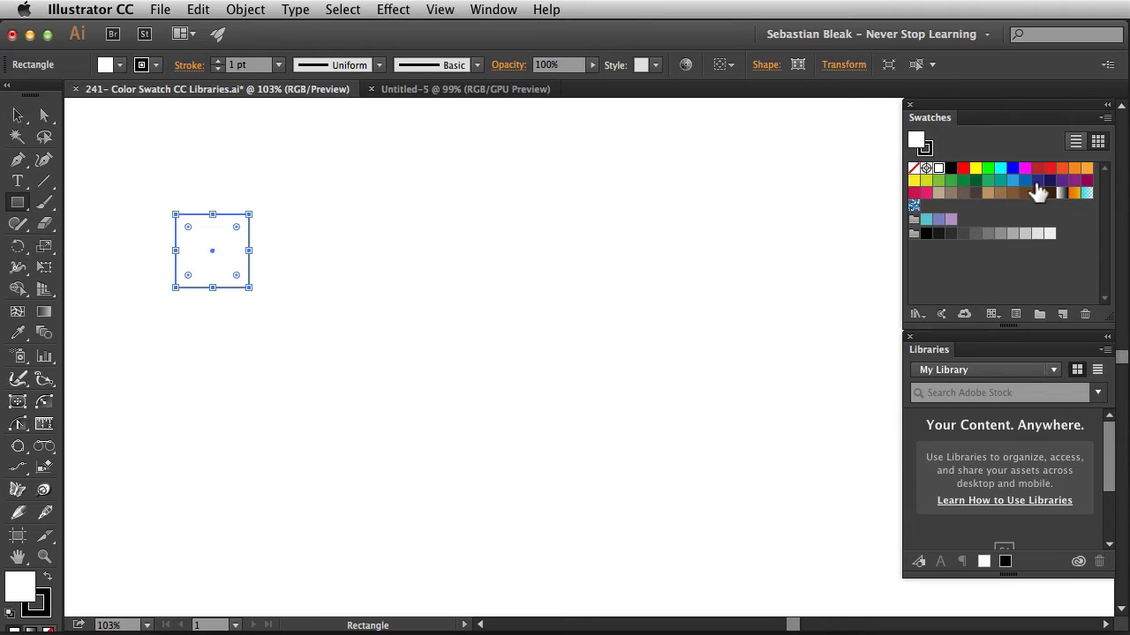
{"action": "left_click", "coordinate": [1063, 180]}
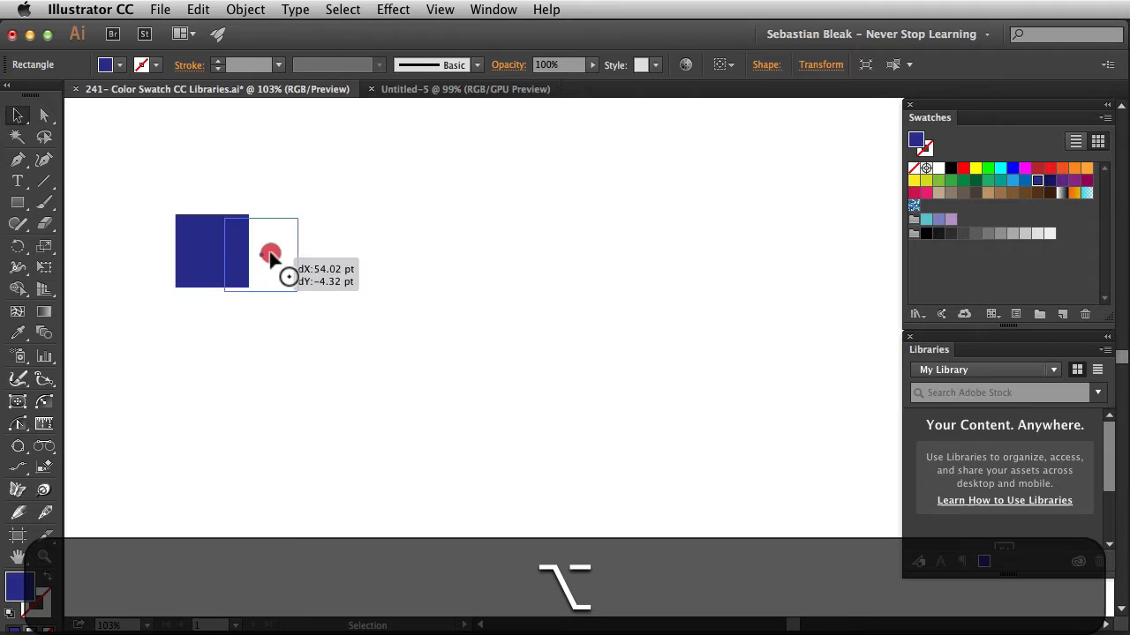
Option-drag a copy of the square to the right and fill it light blue.
{"action": "left_click_drag", "start_coordinate": [272, 254], "coordinate": [636, 254]}
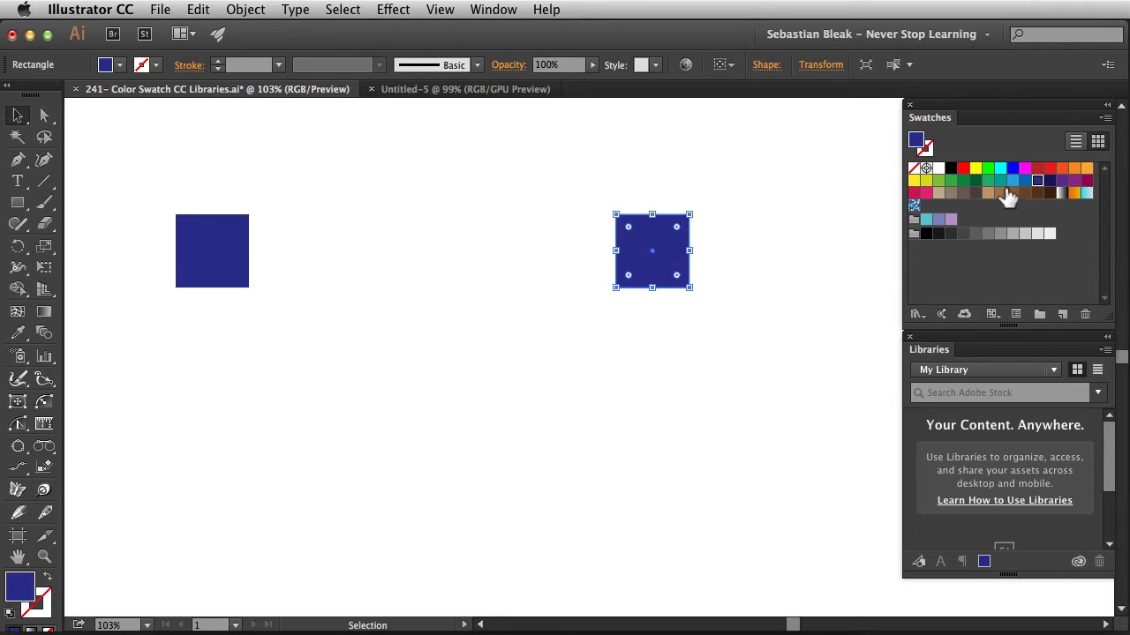
{"action": "left_click", "coordinate": [1016, 176]}
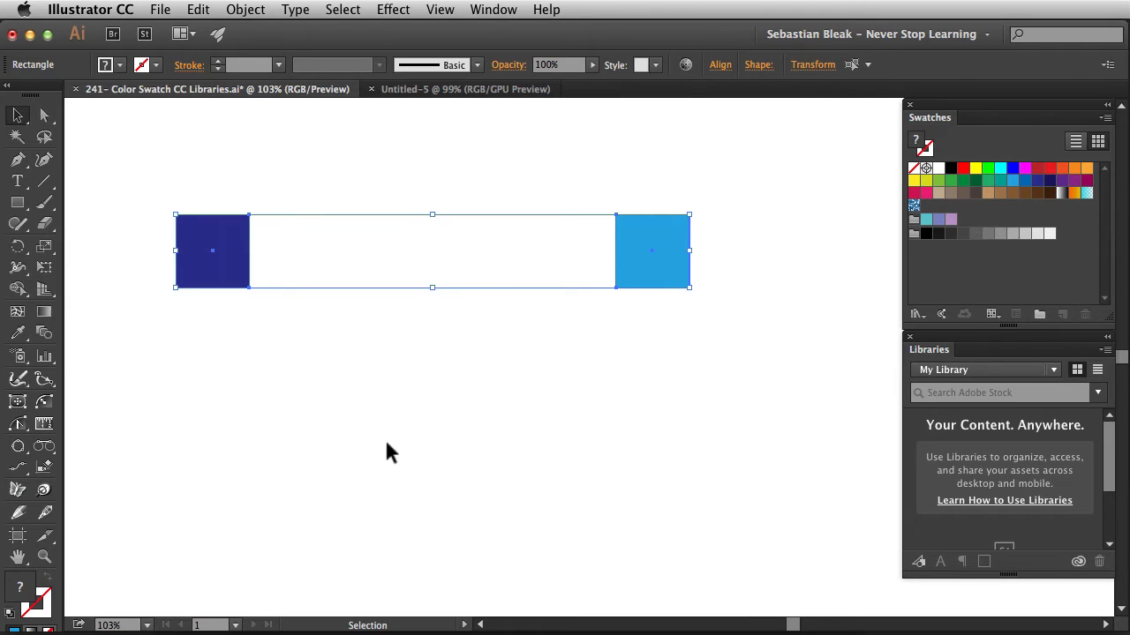
Blend the two squares with 2 specified steps, then expand into four separate squares.
{"action": "left_click", "coordinate": [208, 254]}
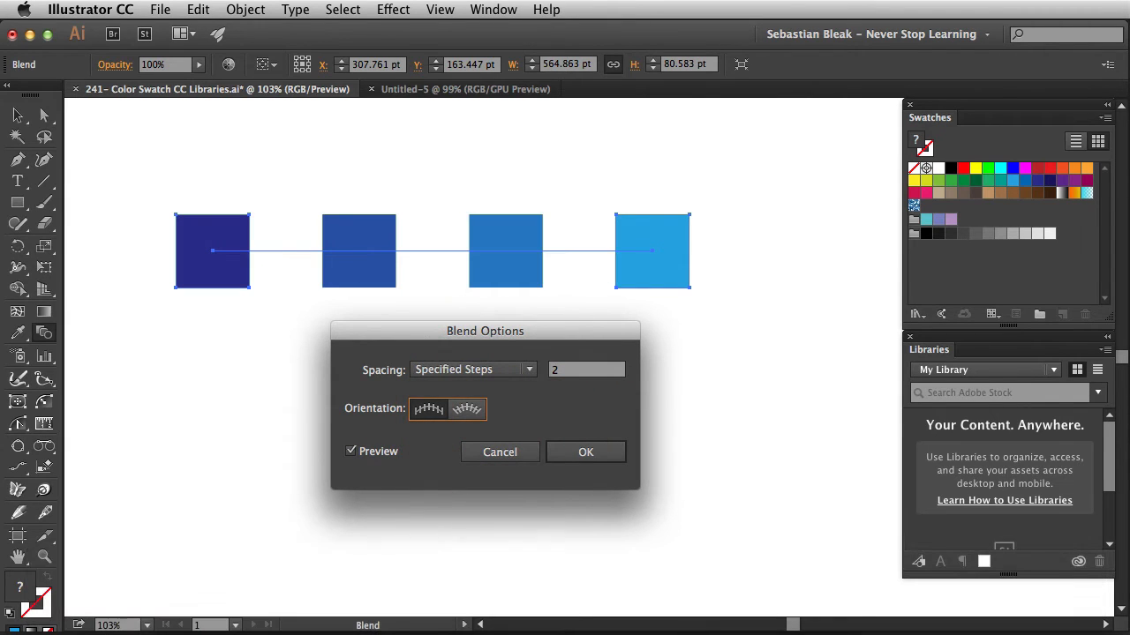
{"action": "left_click", "coordinate": [586, 452]}
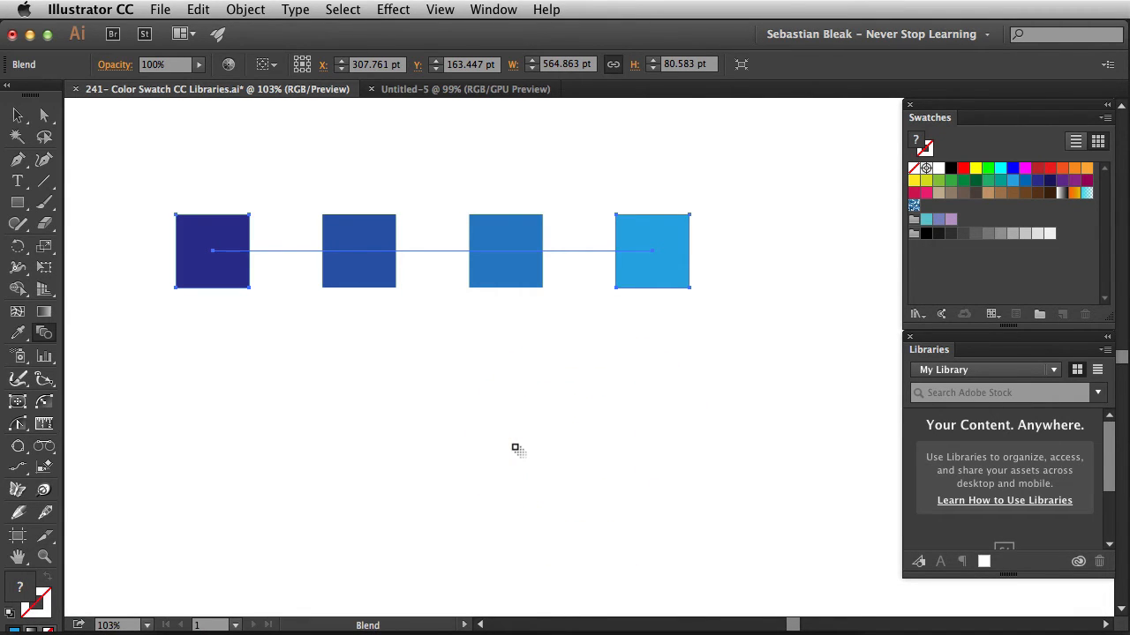
{"action": "left_click", "coordinate": [244, 10]}
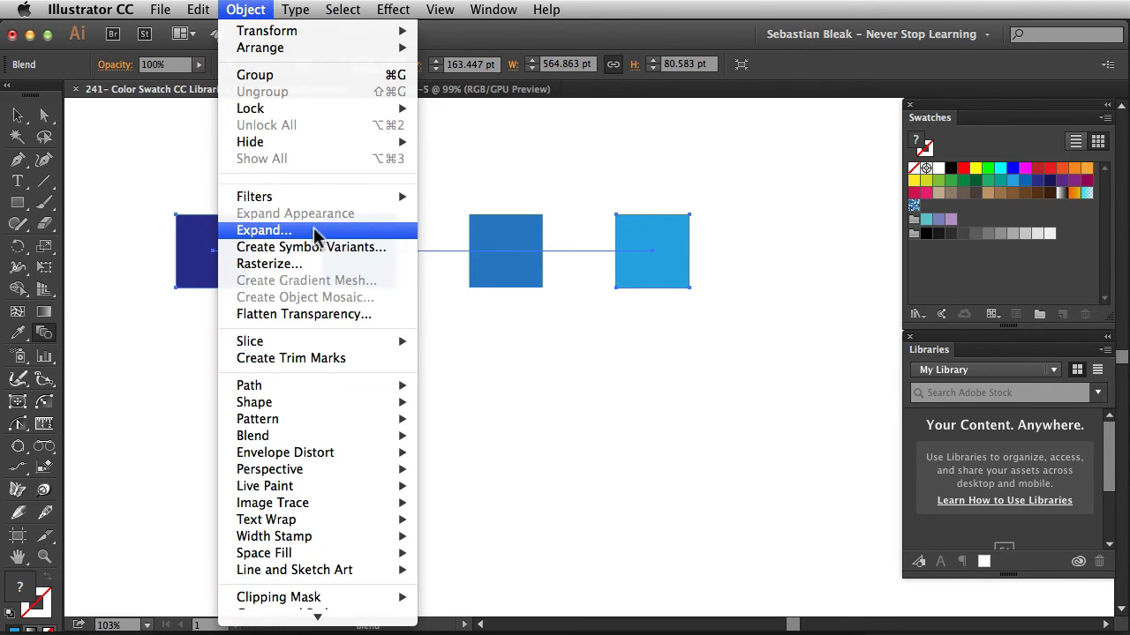
{"action": "left_click", "coordinate": [263, 230]}
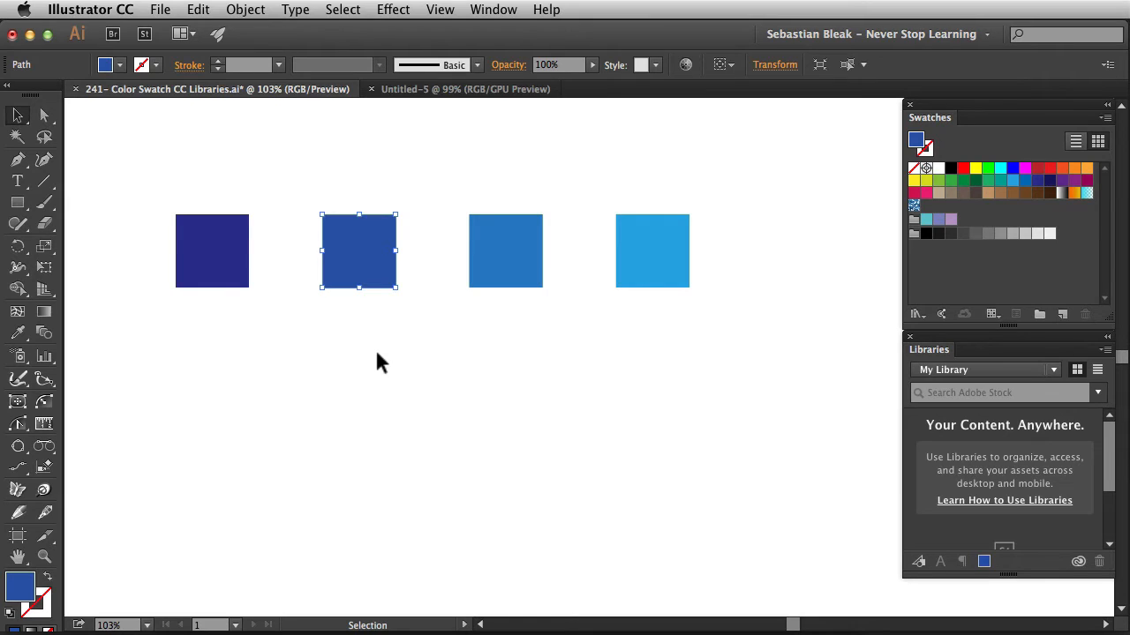
{"action": "mouse_move", "coordinate": [387, 336]}
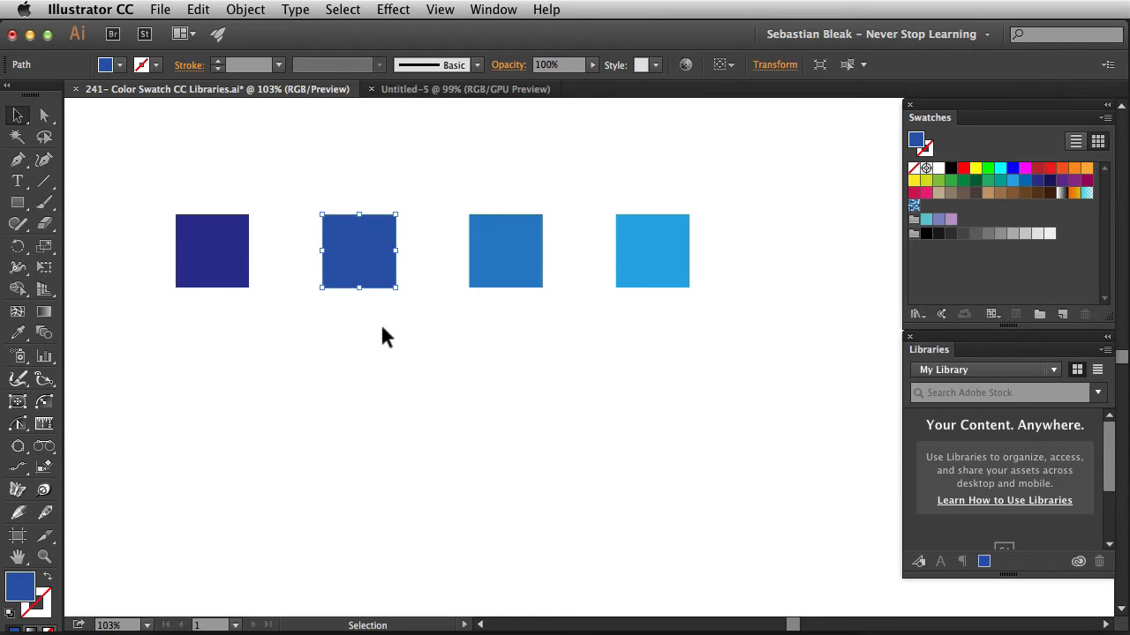
{"action": "mouse_move", "coordinate": [459, 362]}
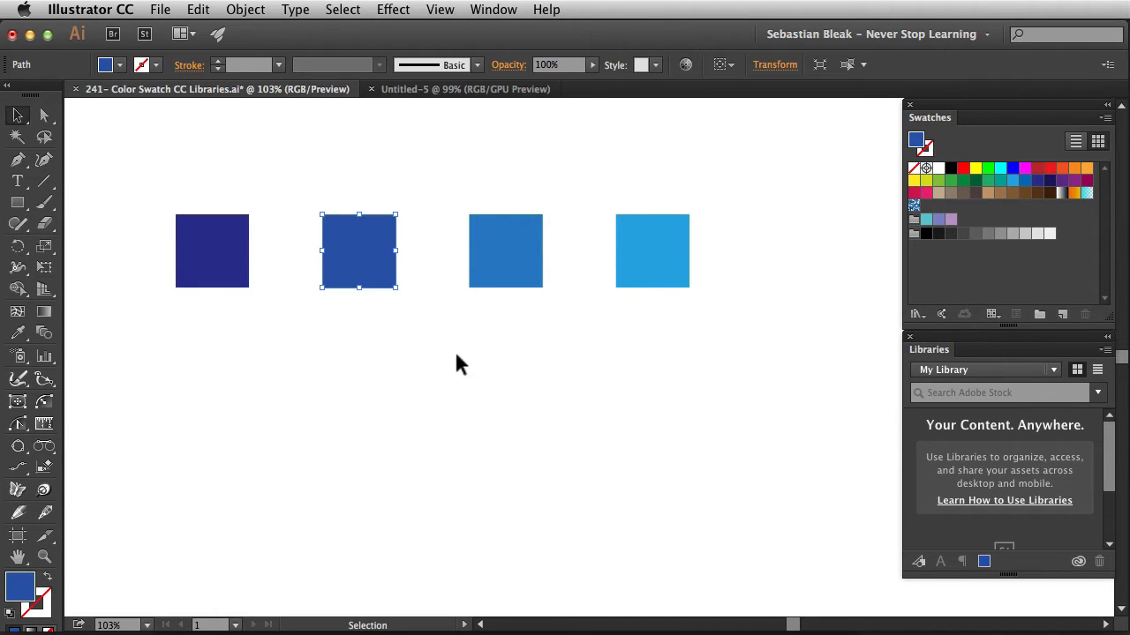
{"action": "mouse_move", "coordinate": [1038, 290]}
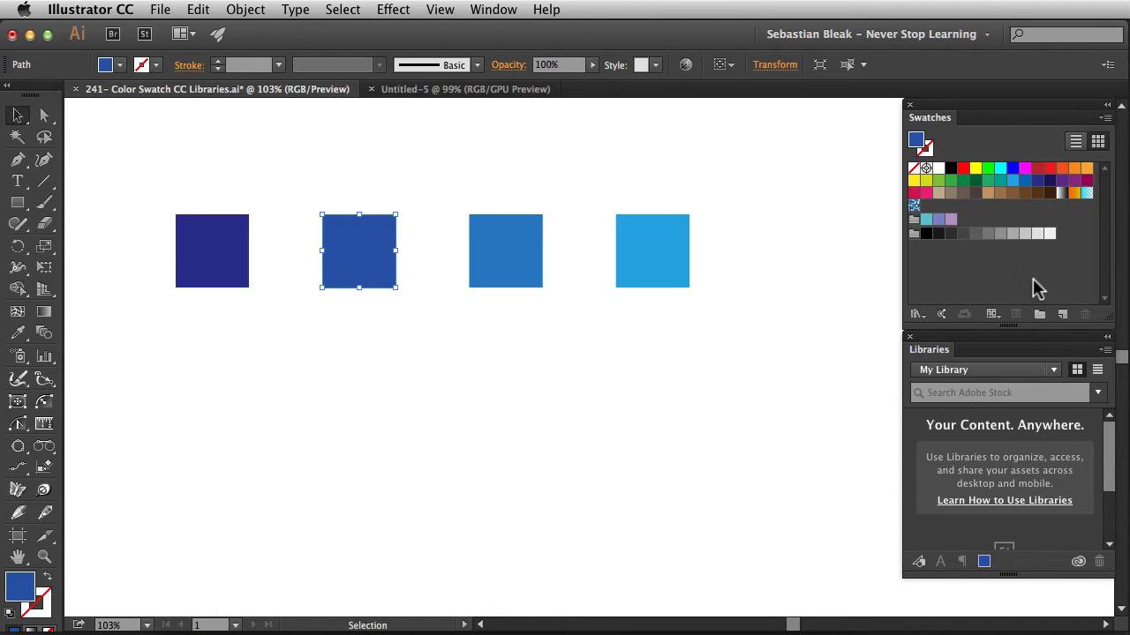
{"action": "mouse_move", "coordinate": [1061, 315]}
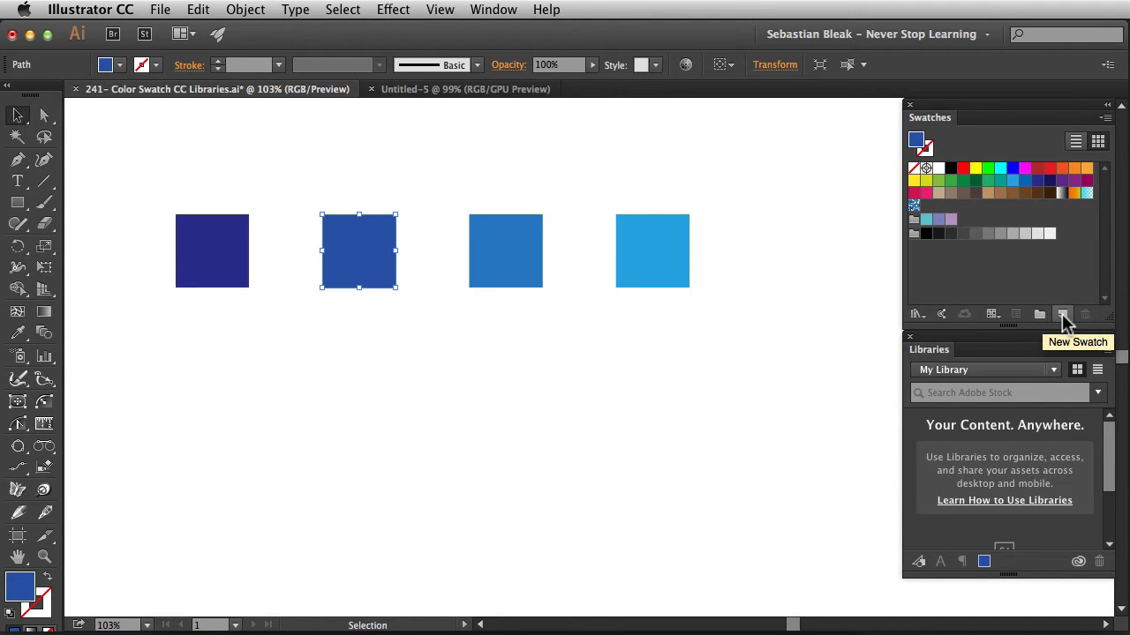
Save the second square's blue as a global swatch added to My Library.
{"action": "left_click", "coordinate": [1063, 314]}
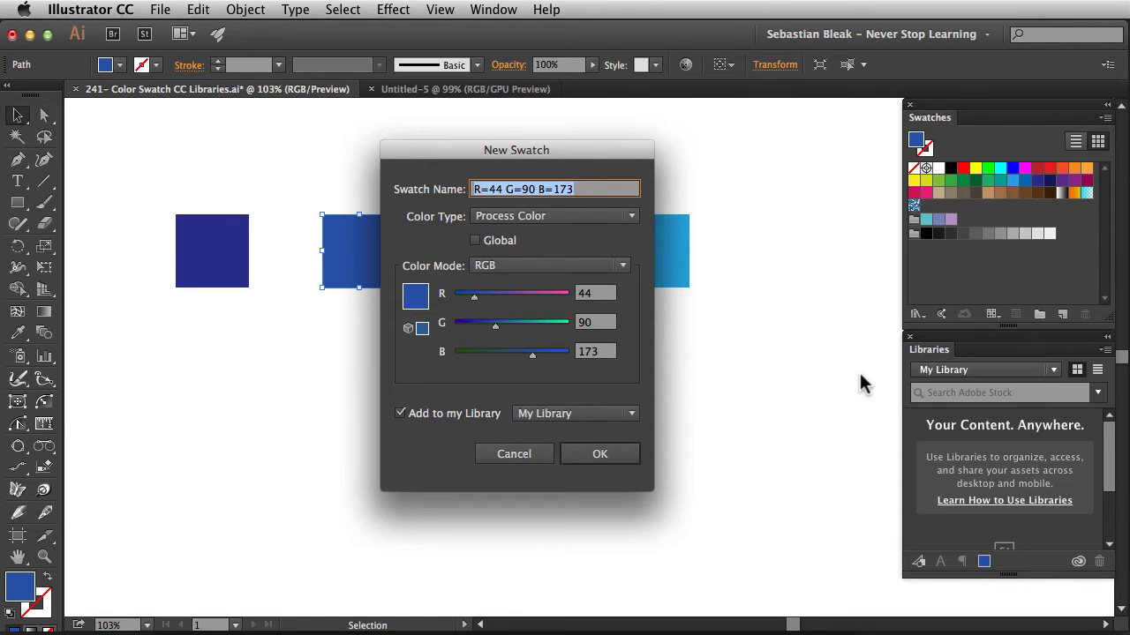
{"action": "mouse_move", "coordinate": [858, 374]}
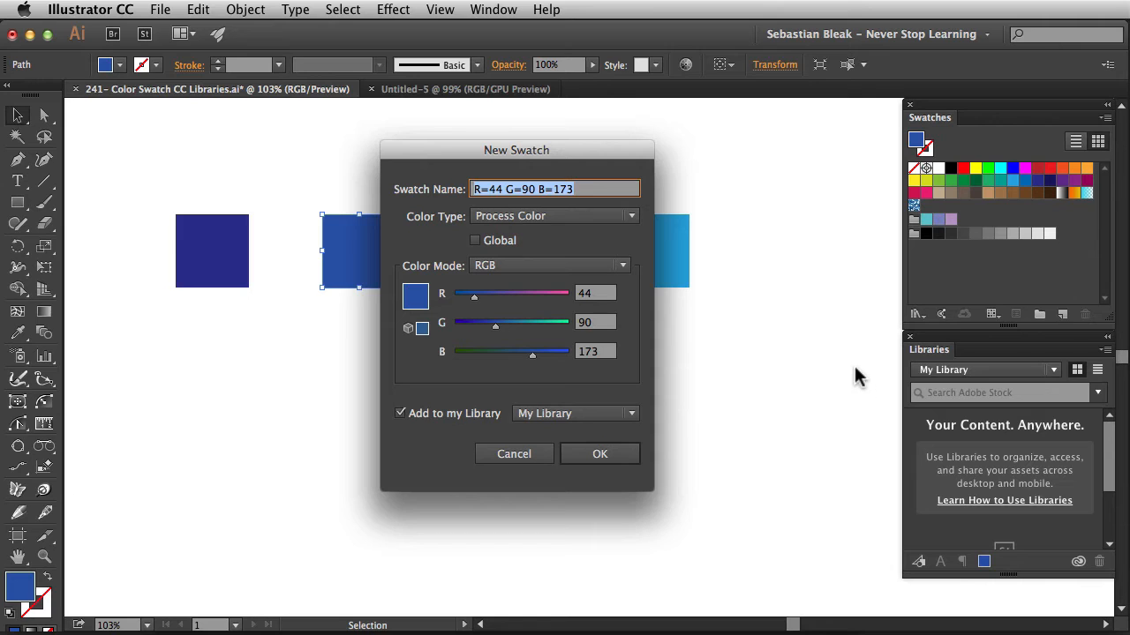
{"action": "left_click", "coordinate": [476, 240]}
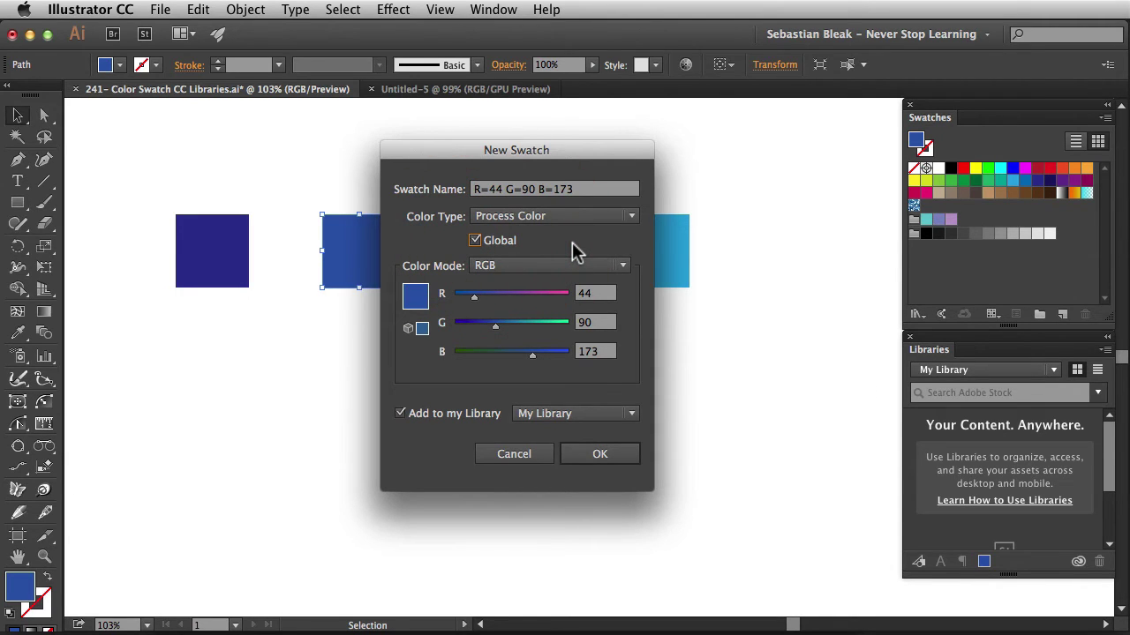
{"action": "mouse_move", "coordinate": [533, 356]}
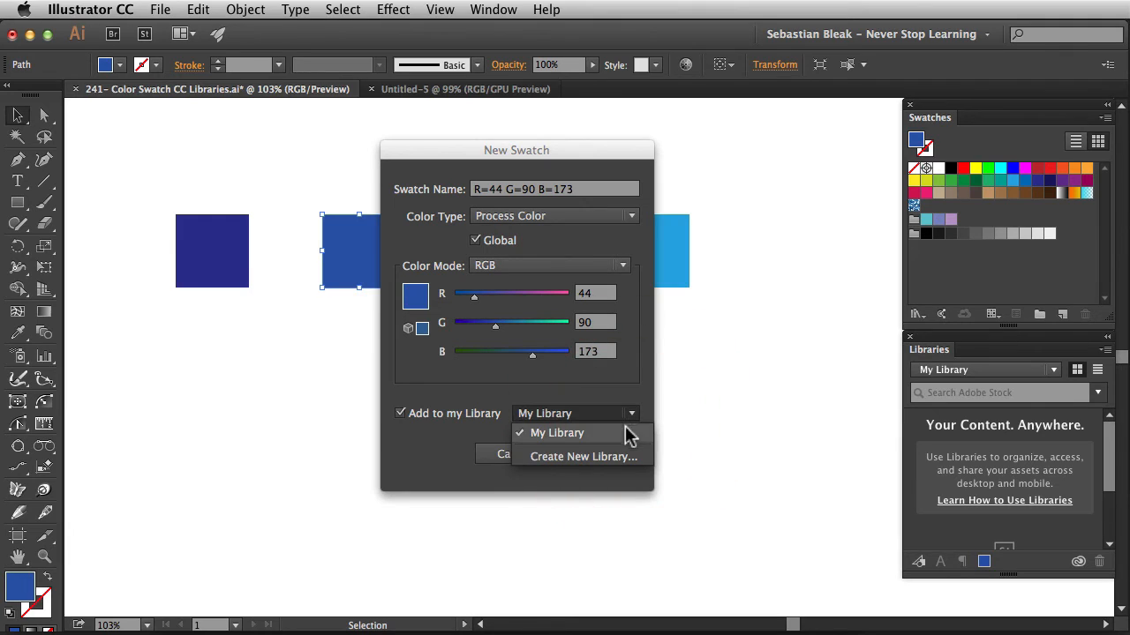
{"action": "mouse_move", "coordinate": [621, 463]}
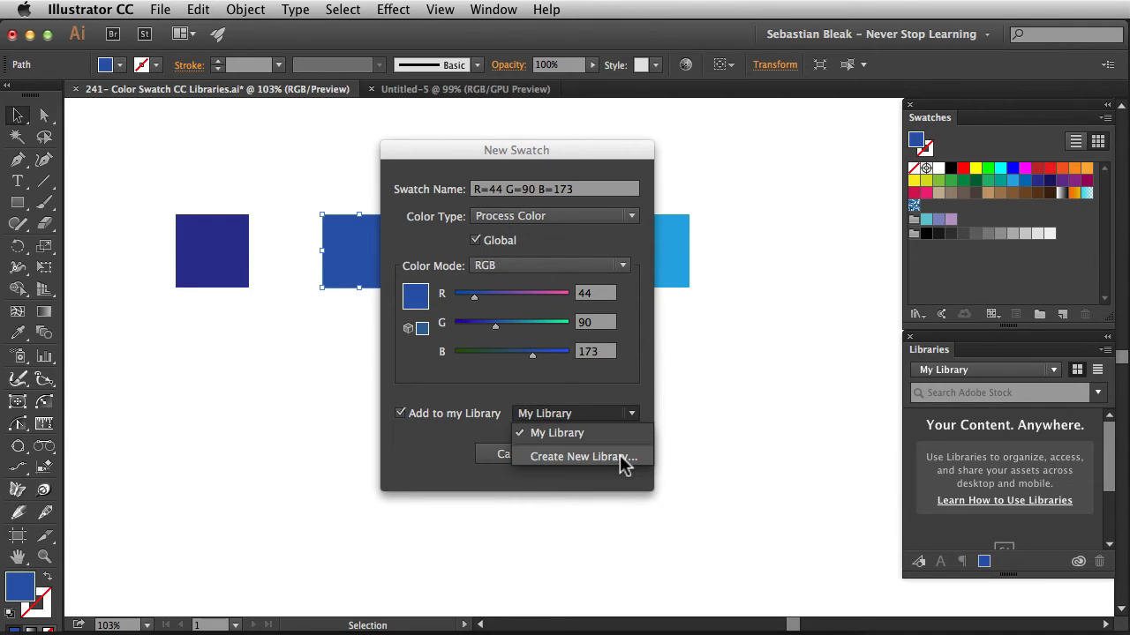
{"action": "mouse_move", "coordinate": [625, 451]}
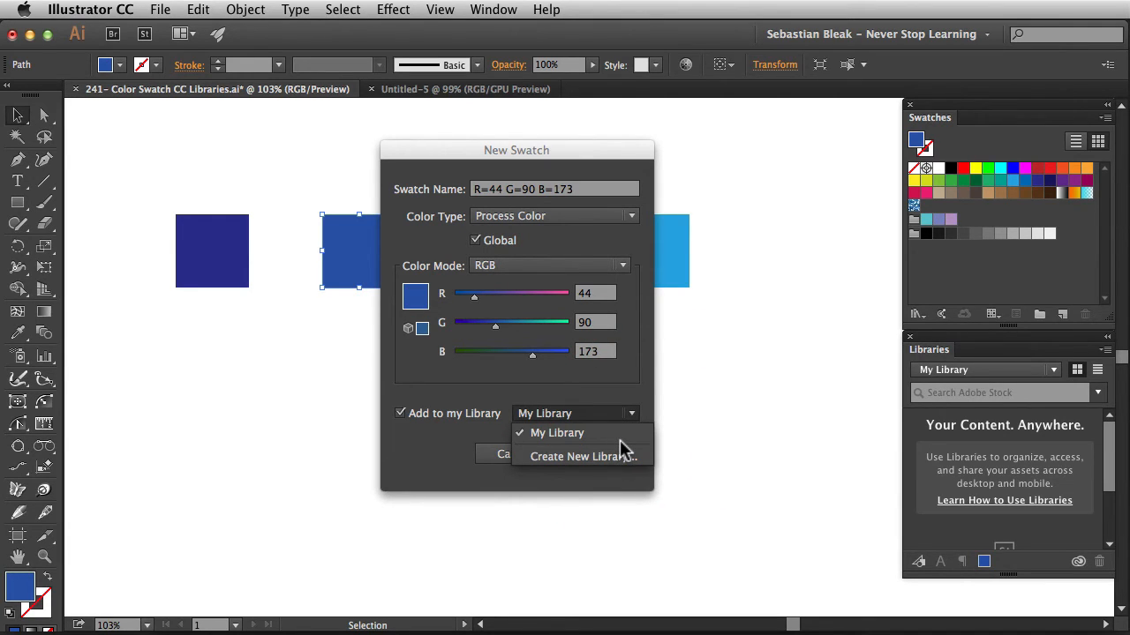
{"action": "left_click", "coordinate": [558, 432]}
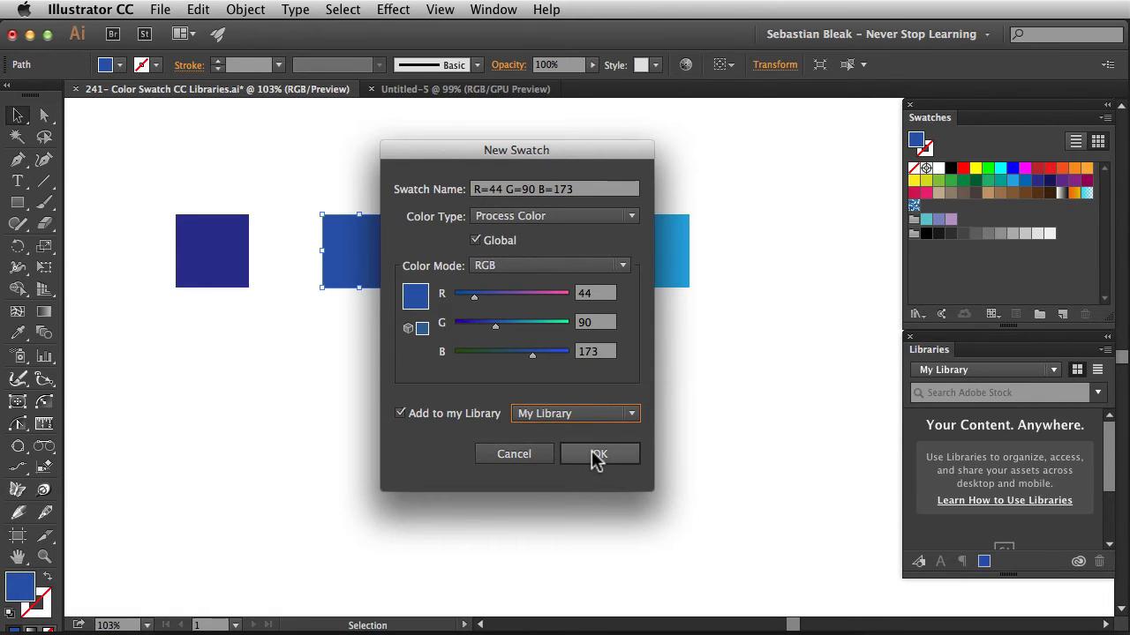
{"action": "left_click", "coordinate": [600, 454]}
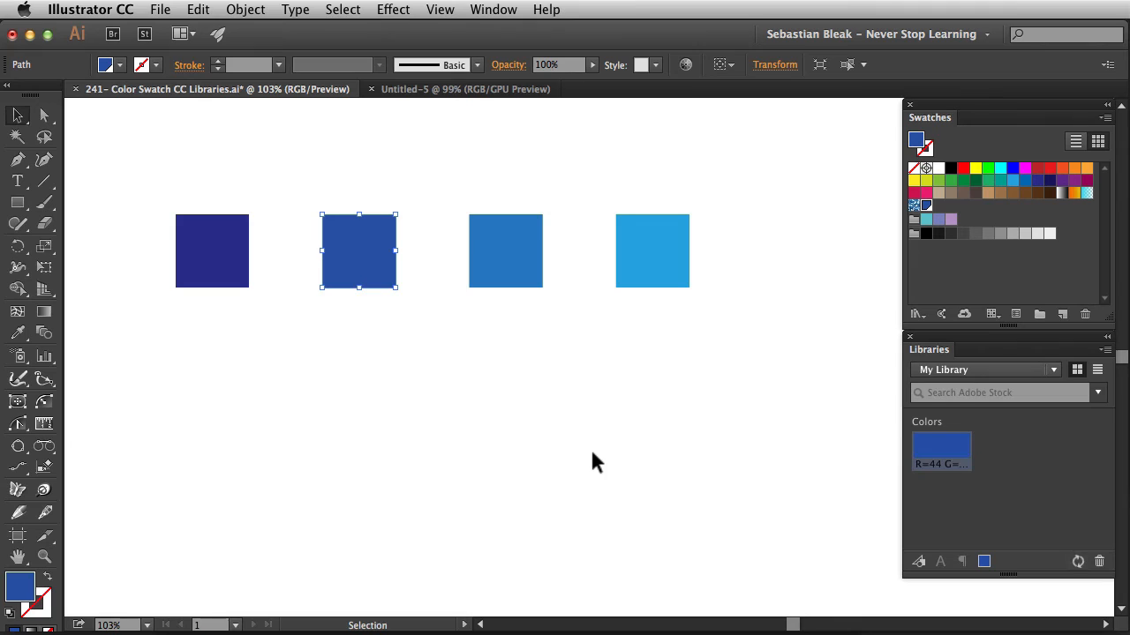
{"action": "mouse_move", "coordinate": [1031, 492]}
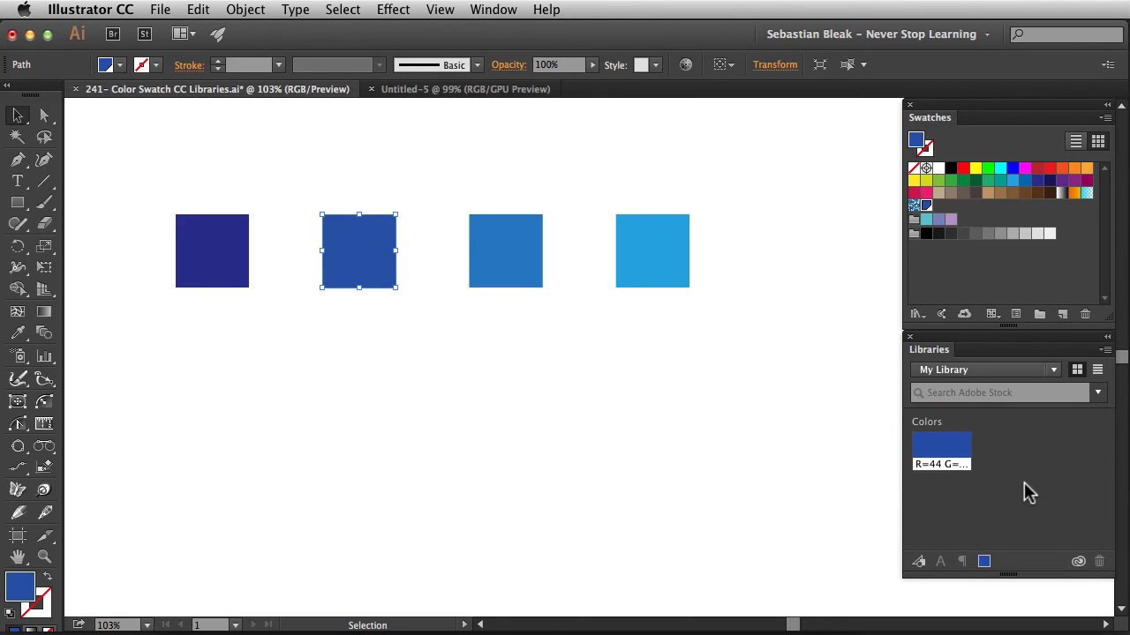
{"action": "mouse_move", "coordinate": [805, 483]}
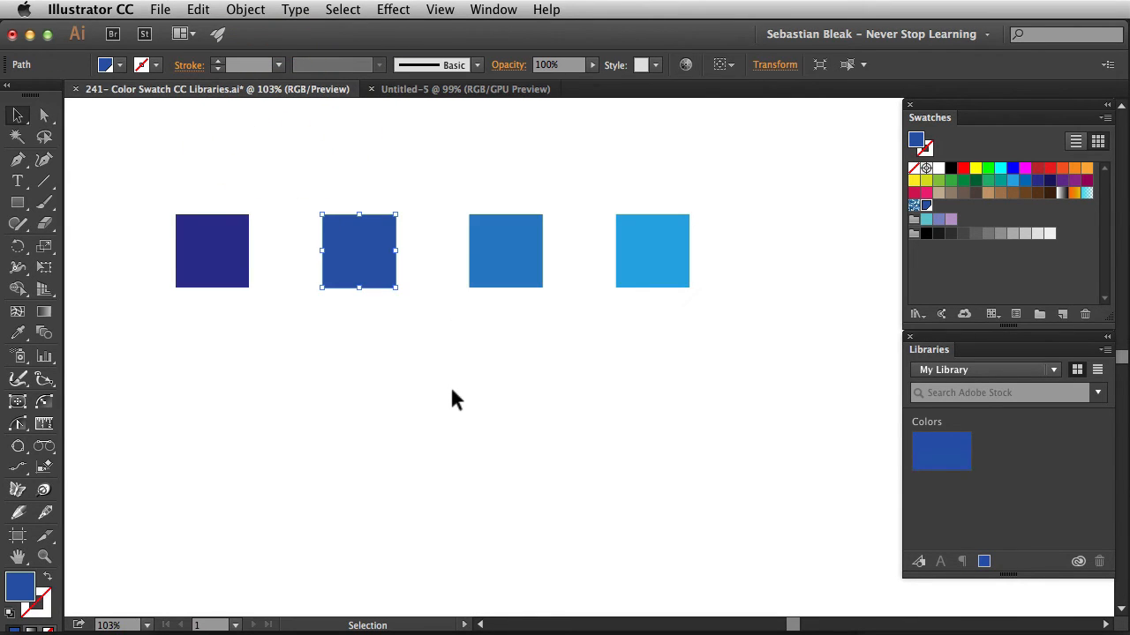
{"action": "mouse_move", "coordinate": [463, 399]}
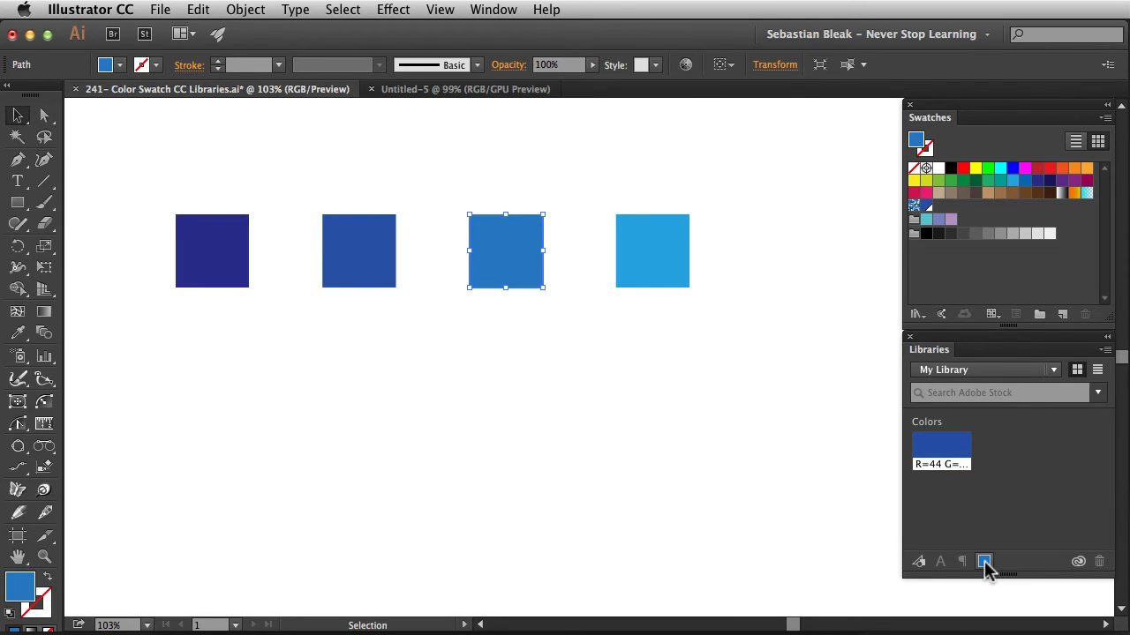
{"action": "mouse_move", "coordinate": [985, 562]}
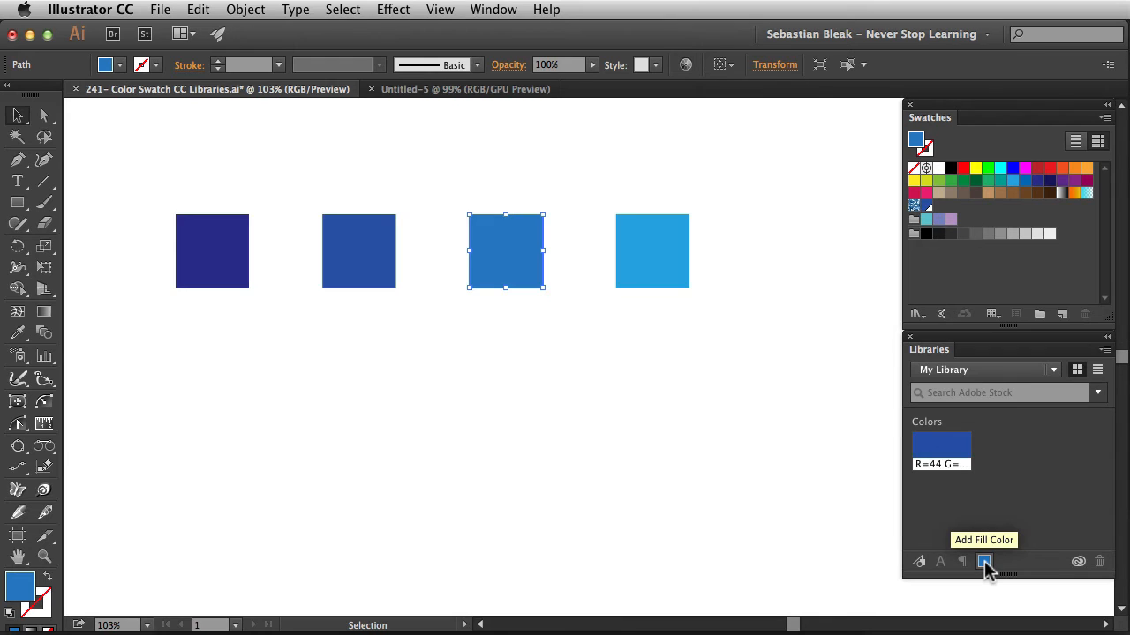
Add the third square's fill color #2B82C7 to My Library via Add Fill Color.
{"action": "left_click", "coordinate": [985, 561]}
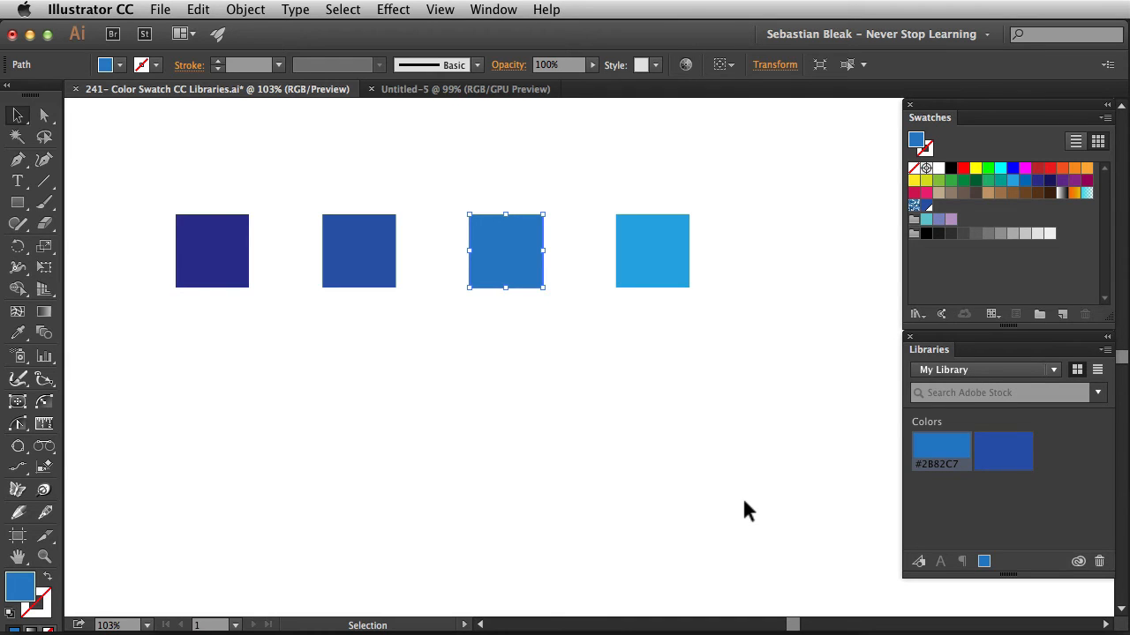
{"action": "mouse_move", "coordinate": [736, 508]}
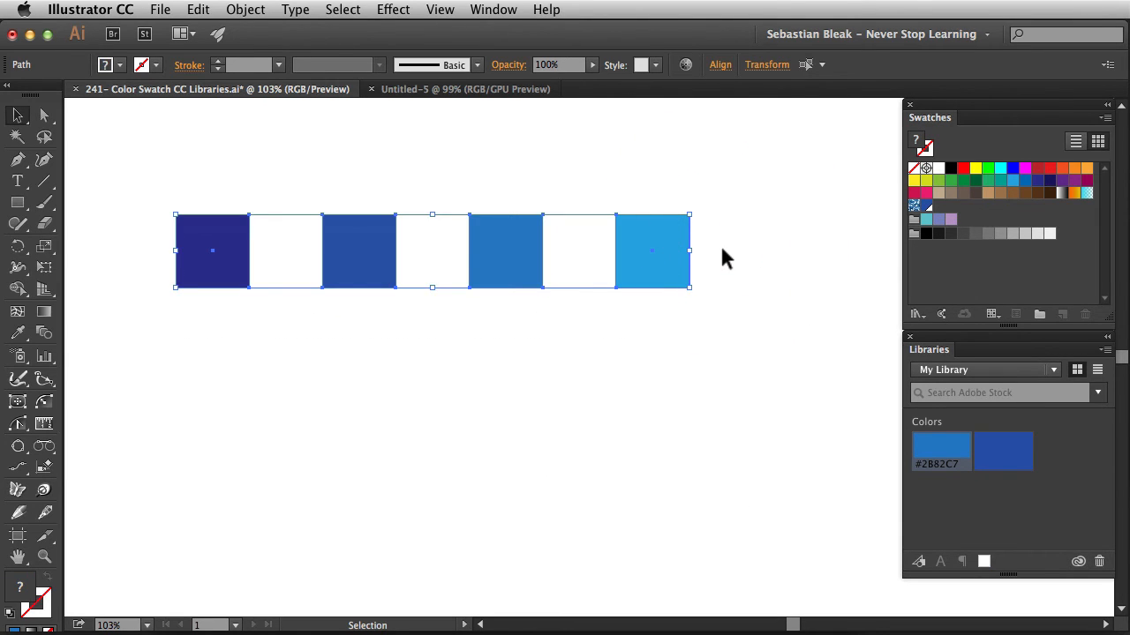
{"action": "mouse_move", "coordinate": [735, 265]}
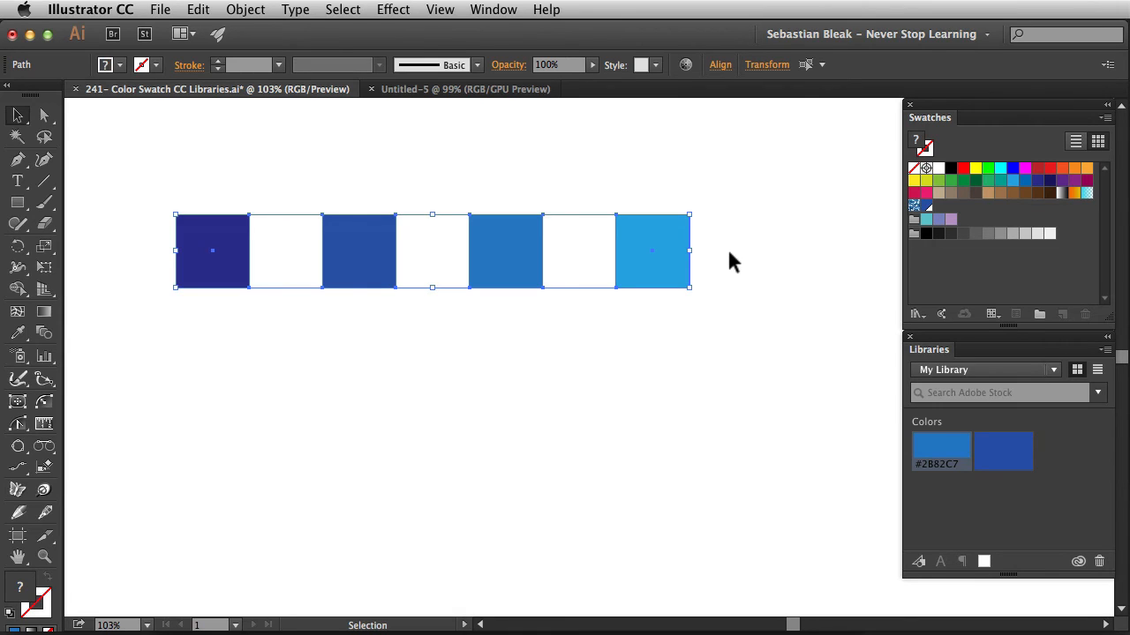
{"action": "mouse_move", "coordinate": [1010, 284]}
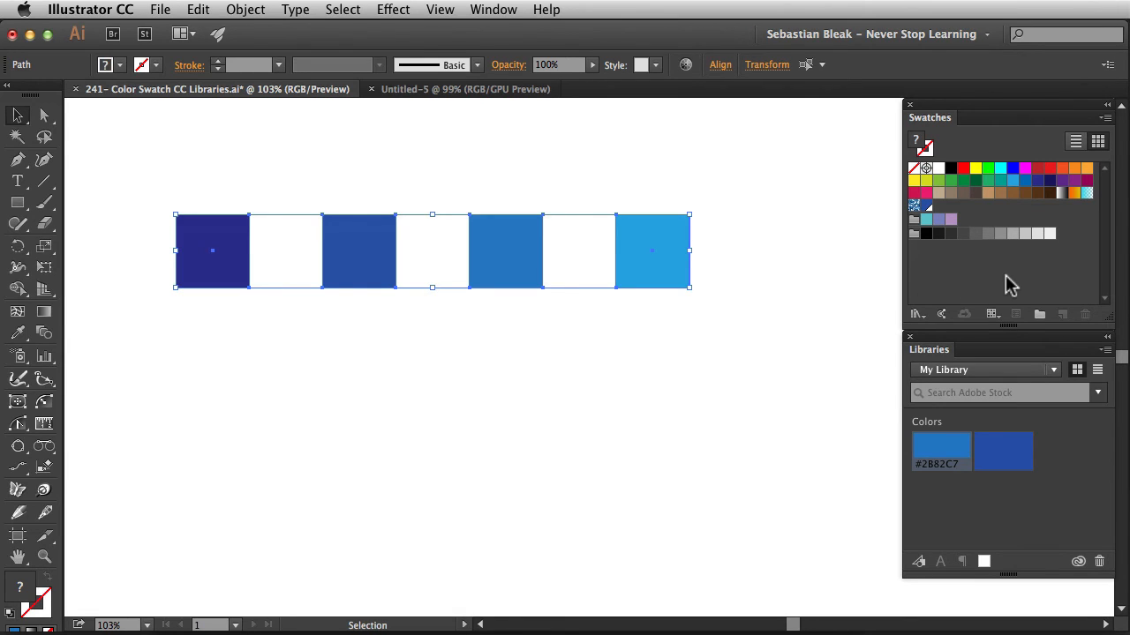
{"action": "mouse_move", "coordinate": [1040, 314]}
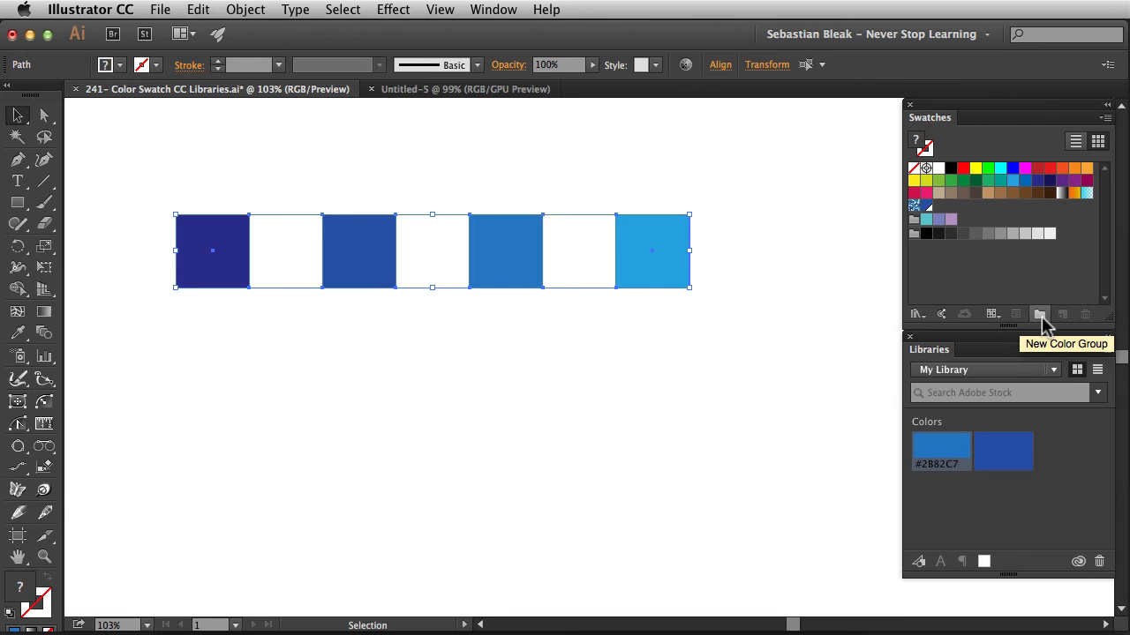
Create Color Group 1 in Swatches from the selected squares' blues.
{"action": "left_click", "coordinate": [1040, 314]}
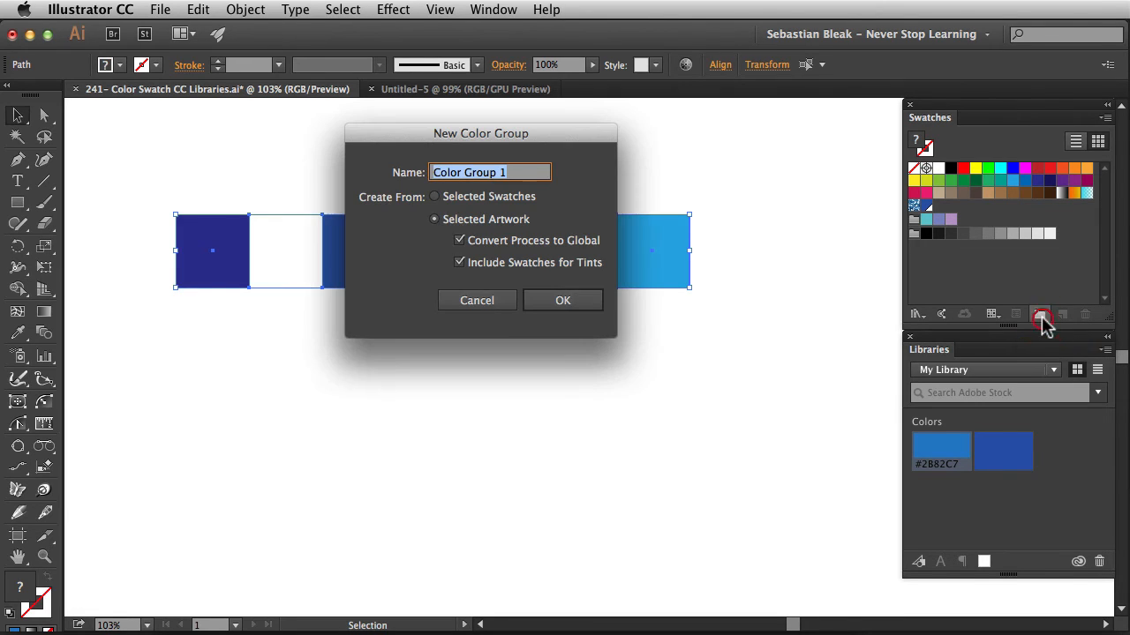
{"action": "mouse_move", "coordinate": [688, 422]}
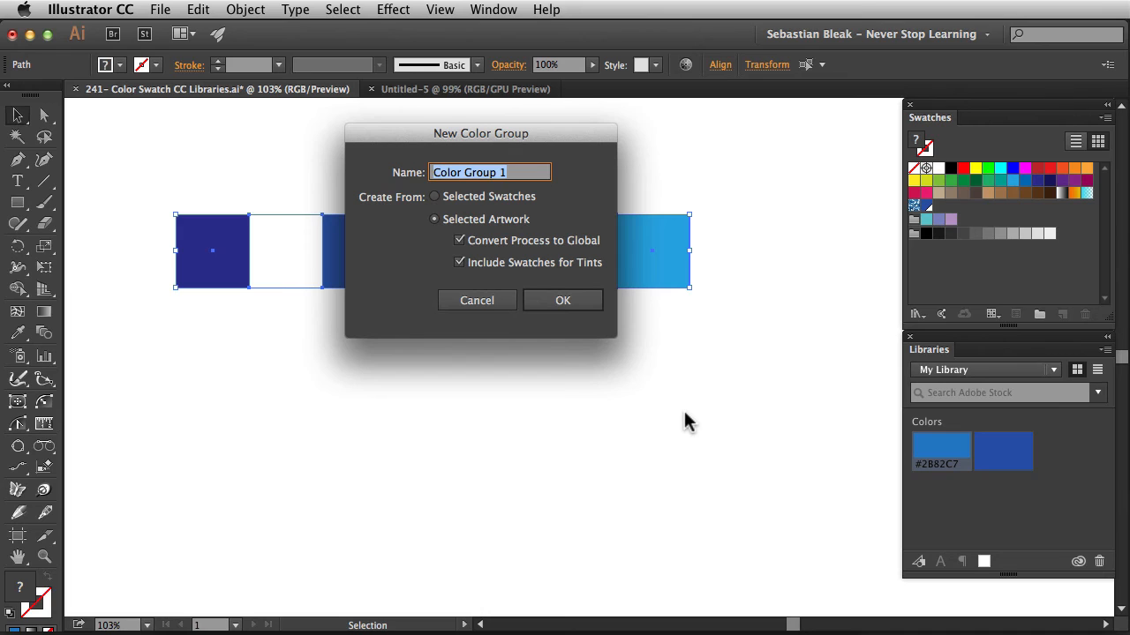
{"action": "mouse_move", "coordinate": [685, 425]}
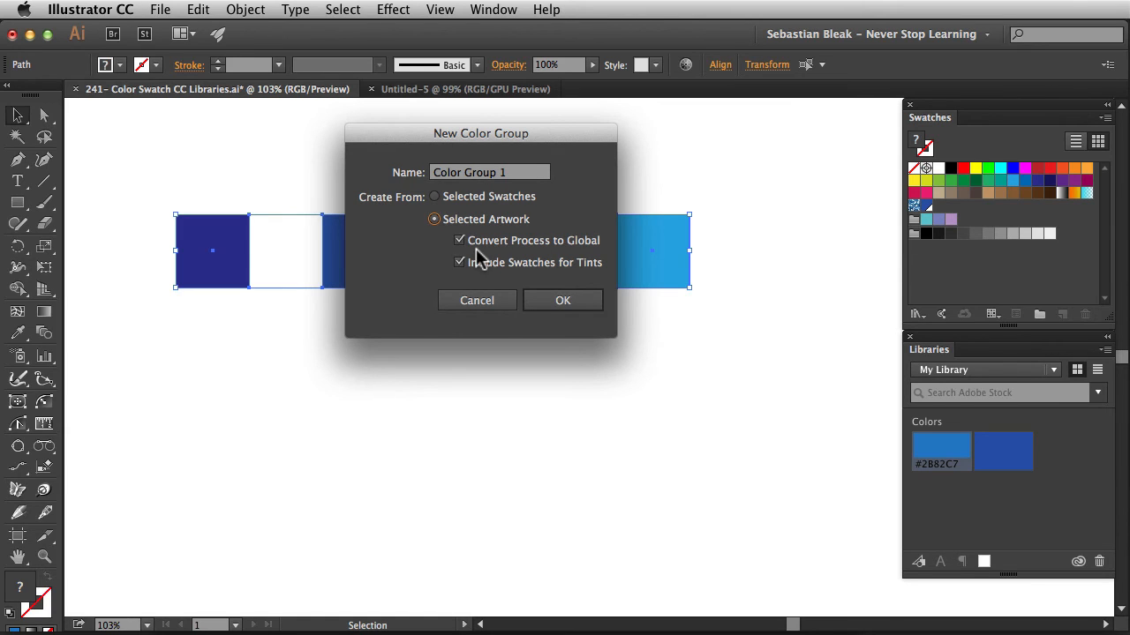
{"action": "mouse_move", "coordinate": [582, 258]}
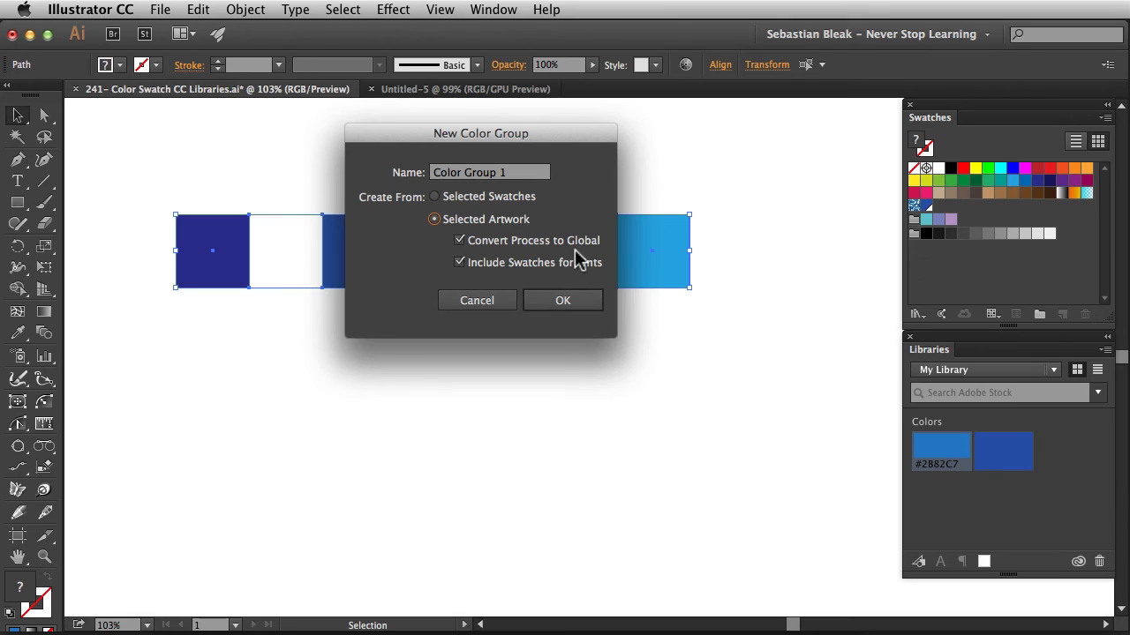
{"action": "mouse_move", "coordinate": [567, 281]}
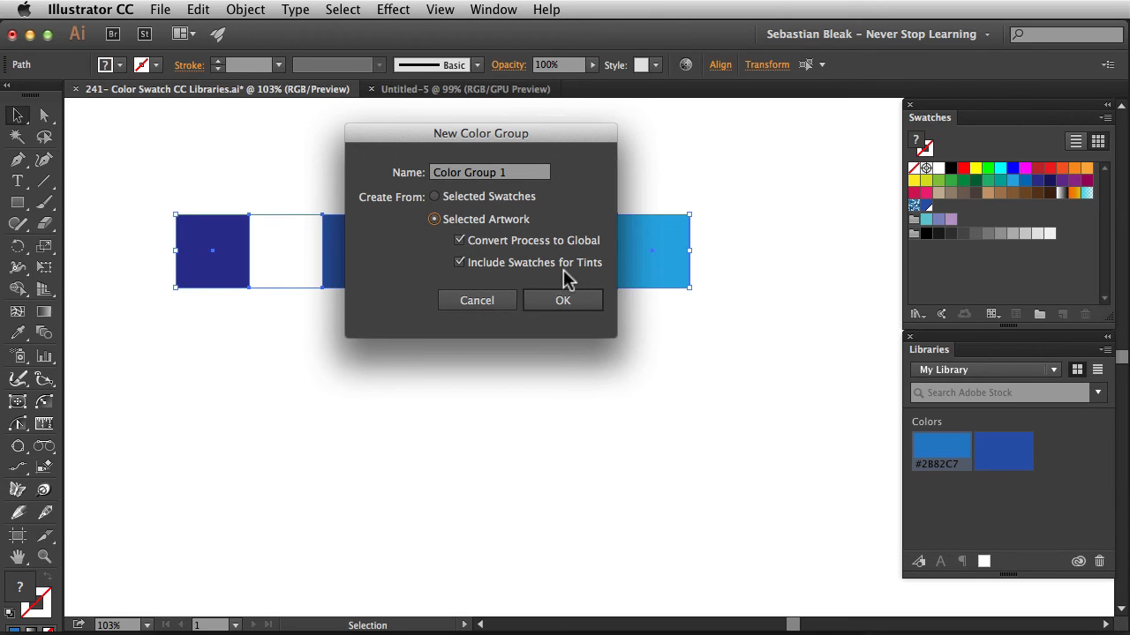
{"action": "mouse_move", "coordinate": [556, 298]}
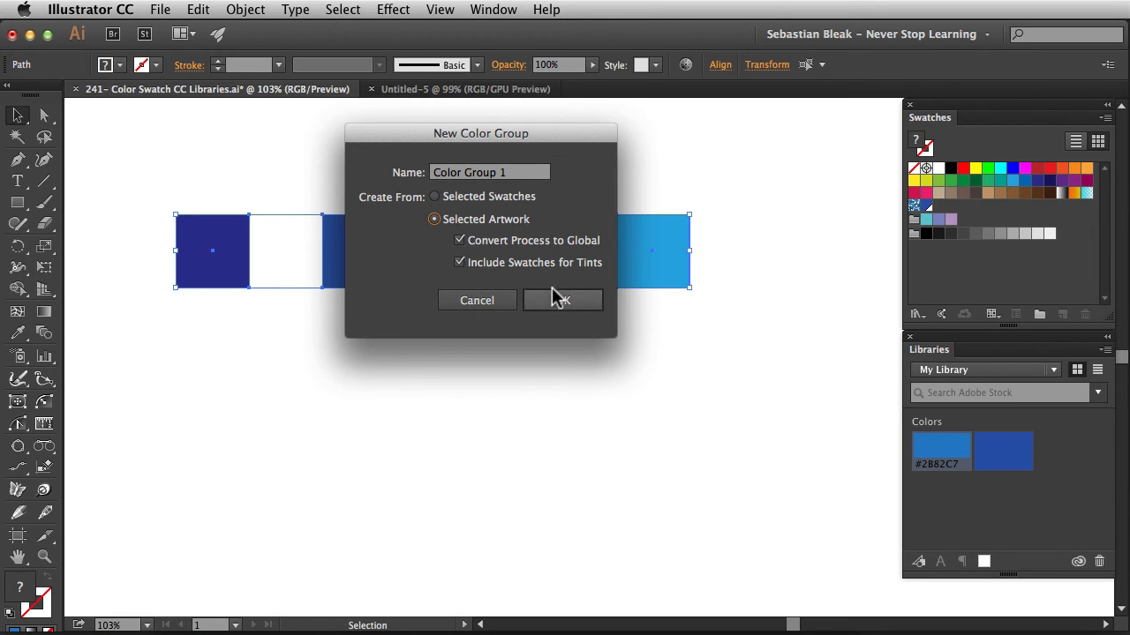
{"action": "left_click", "coordinate": [563, 300]}
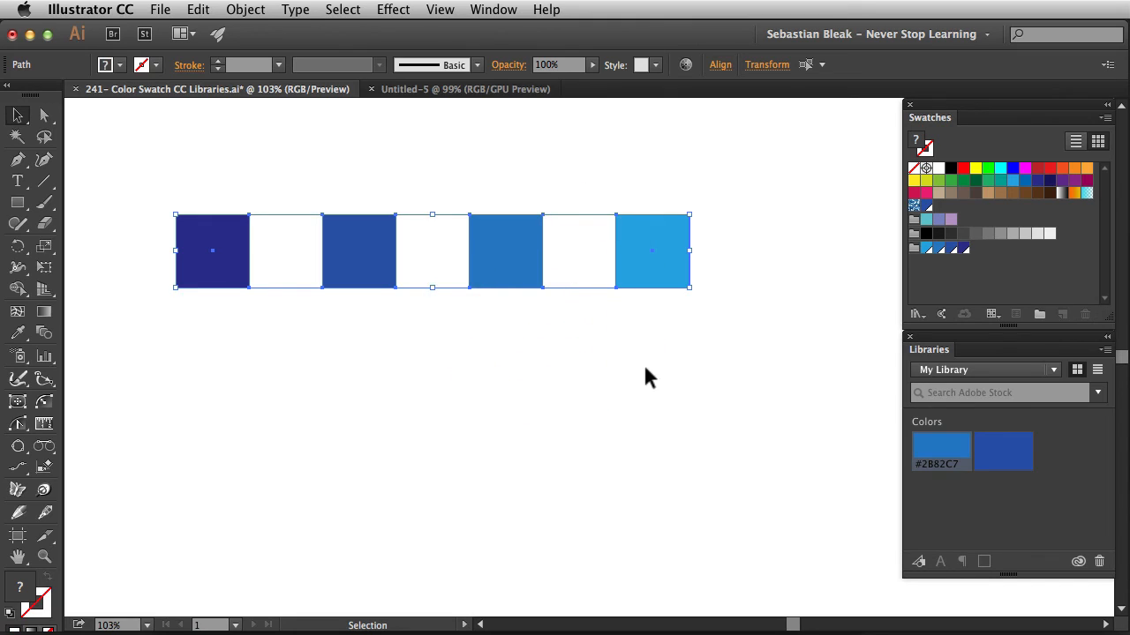
{"action": "mouse_move", "coordinate": [937, 279]}
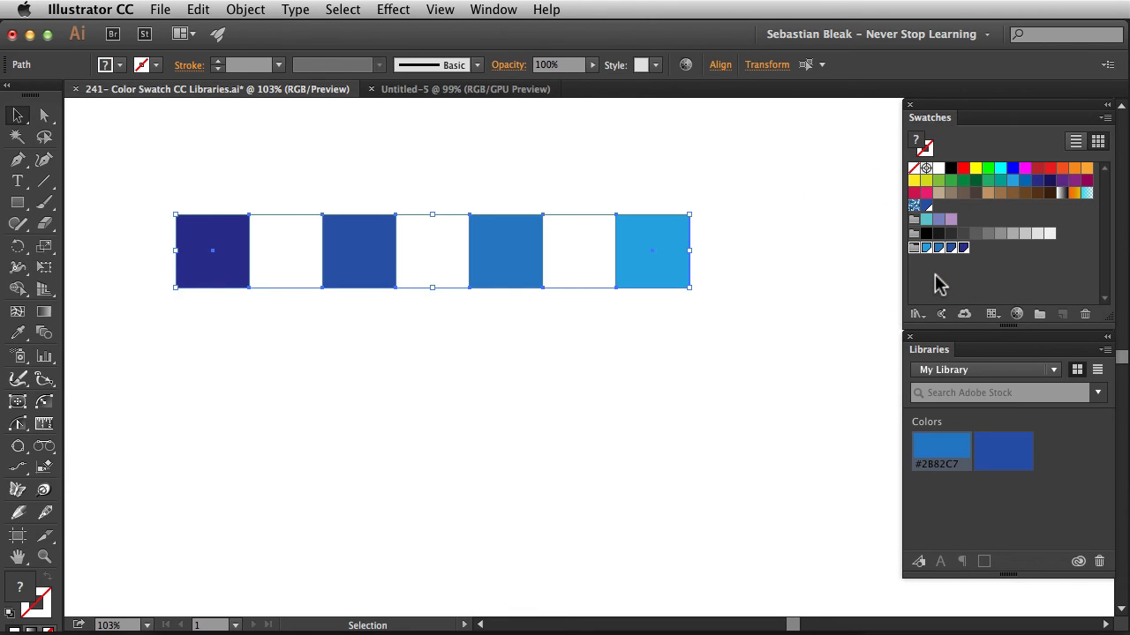
{"action": "mouse_move", "coordinate": [964, 316]}
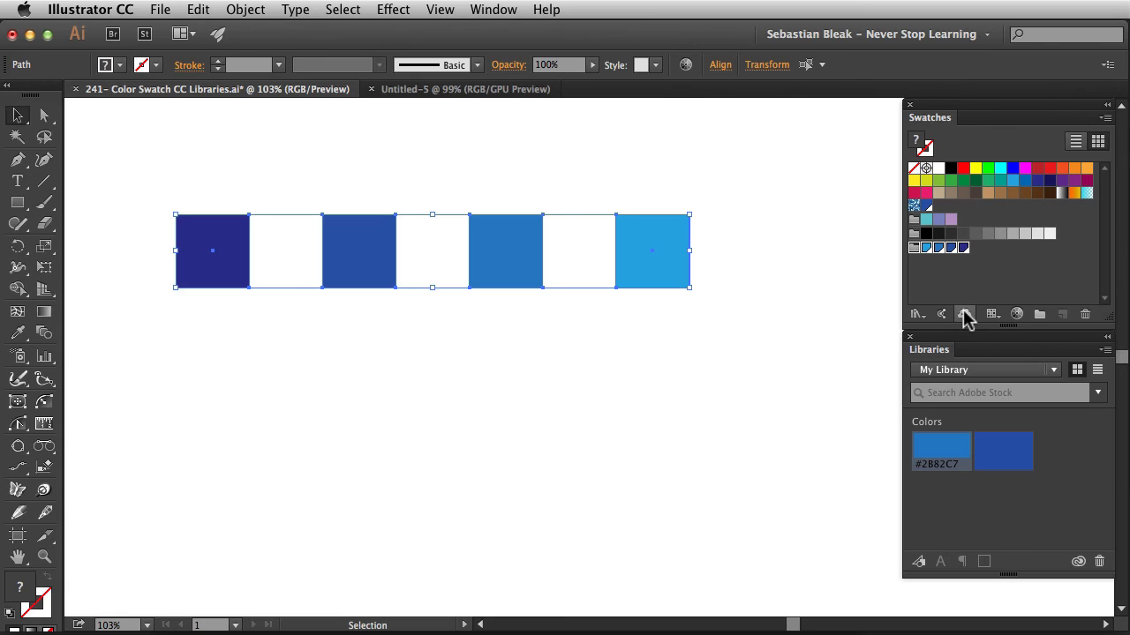
{"action": "mouse_move", "coordinate": [967, 314]}
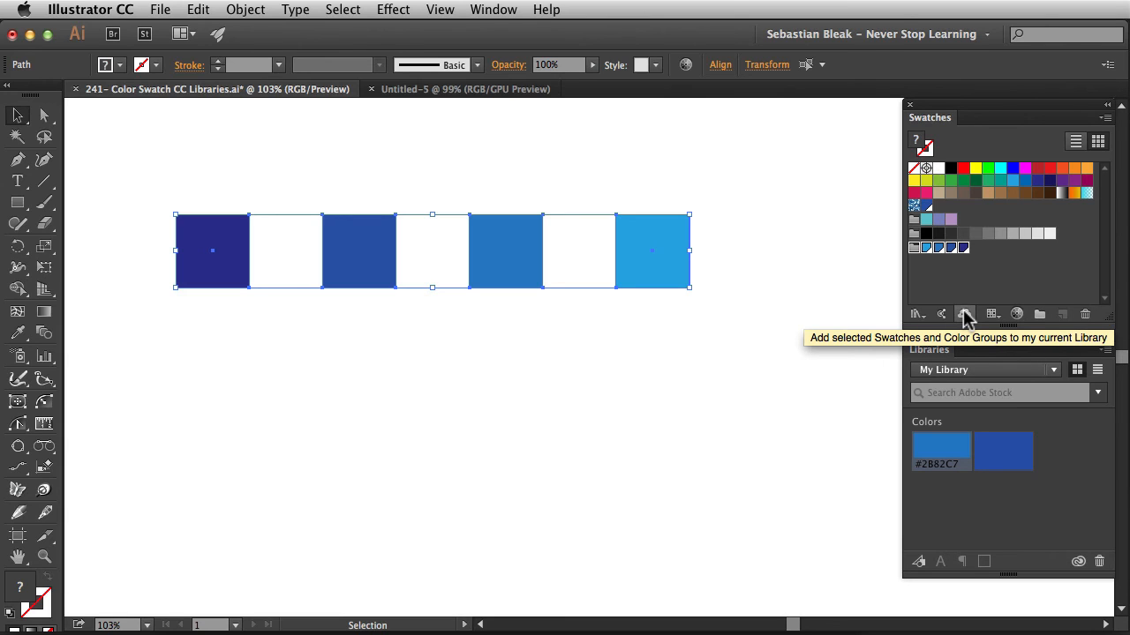
Add Color Group 1 to My Library as a color theme.
{"action": "left_click", "coordinate": [964, 315]}
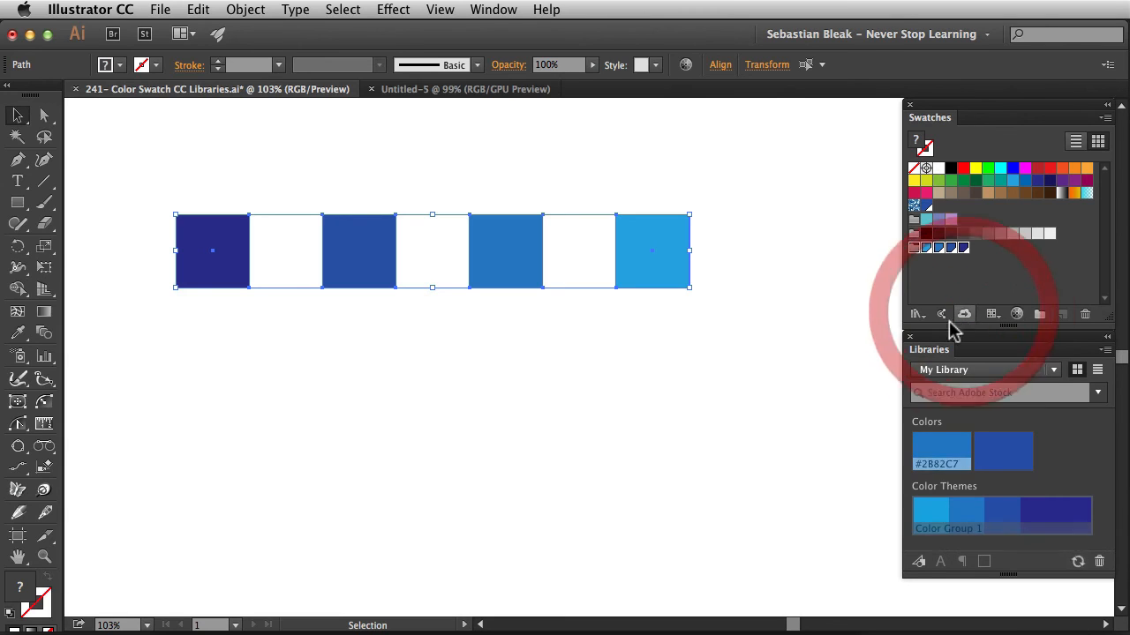